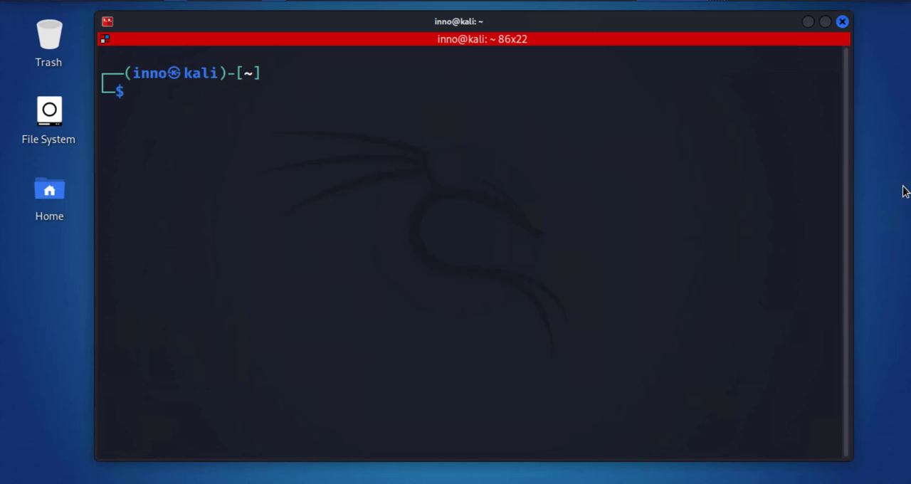
# Run sudo ifconfig and highlight eth0's MAC address 00:0c:29:fc:ea:74.
pyautogui.click(418, 173)
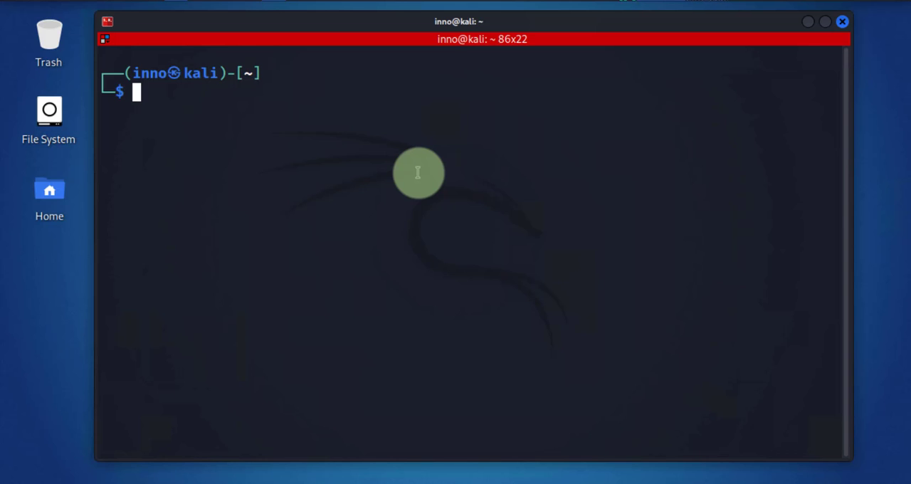
pyautogui.moveTo(368, 156)
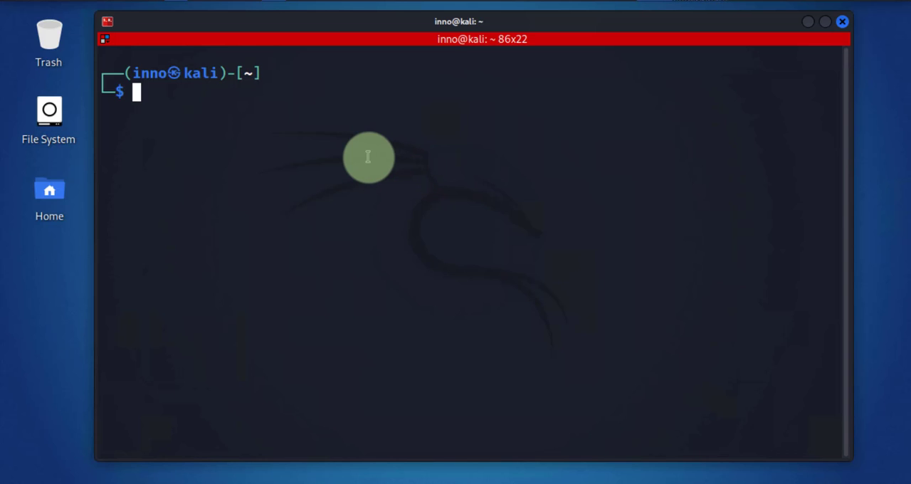
pyautogui.moveTo(351, 142)
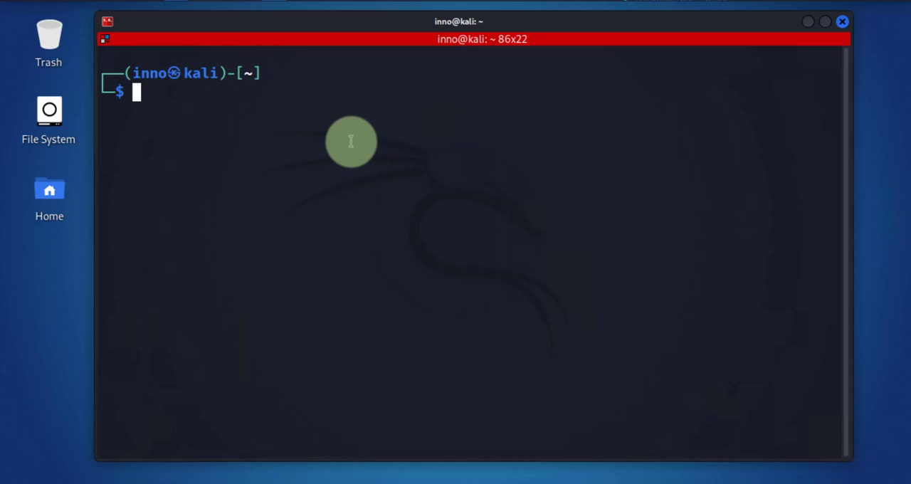
pyautogui.write('sudo if')
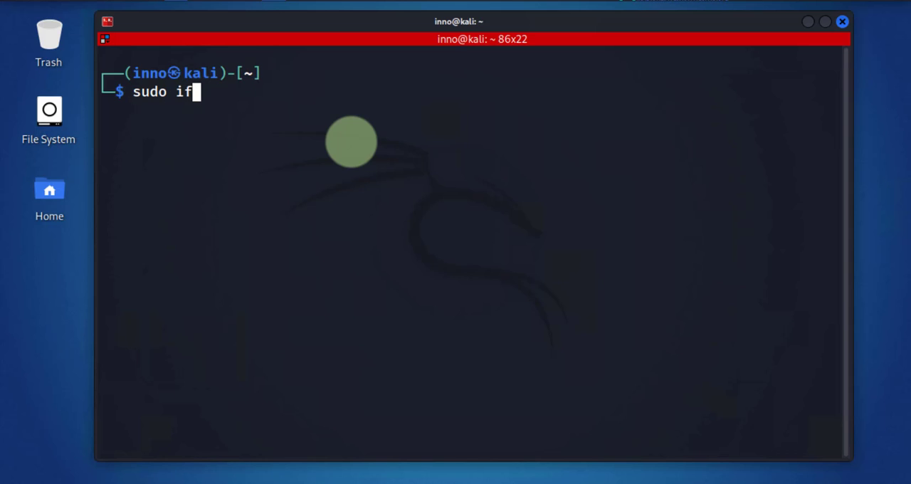
pyautogui.write('config')
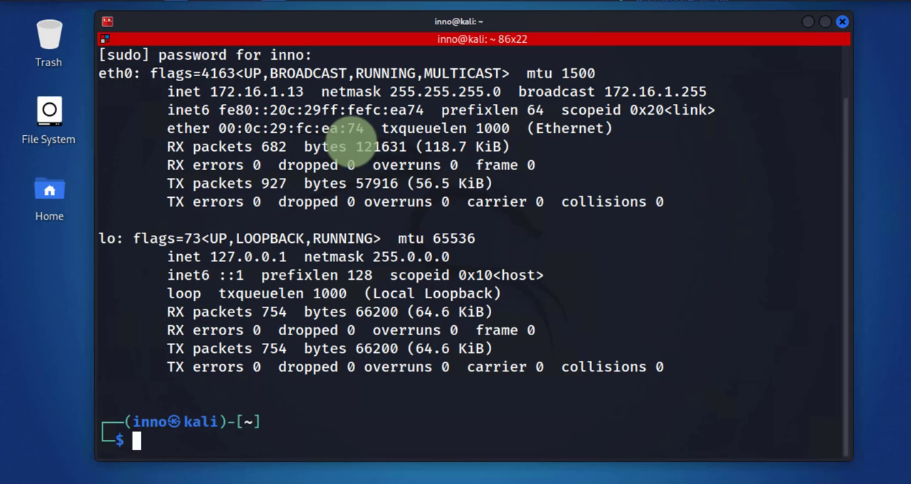
pyautogui.moveTo(178, 92)
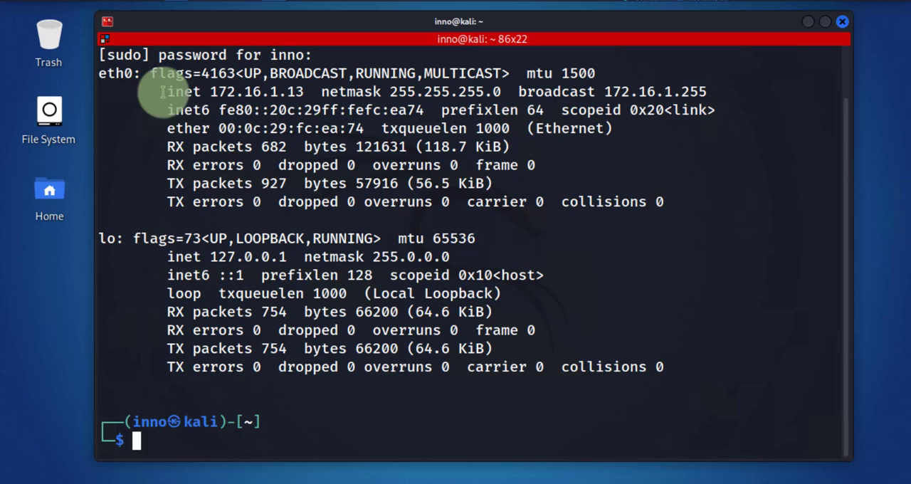
pyautogui.moveTo(110, 146)
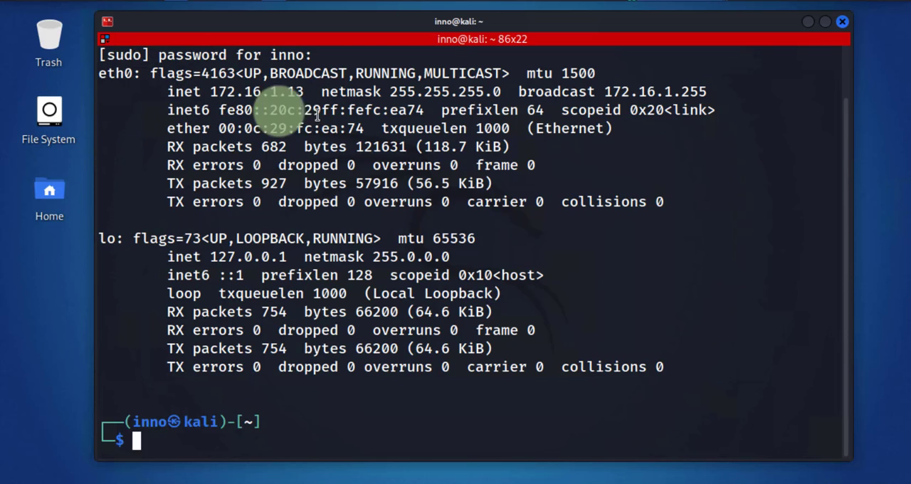
pyautogui.moveTo(235, 256)
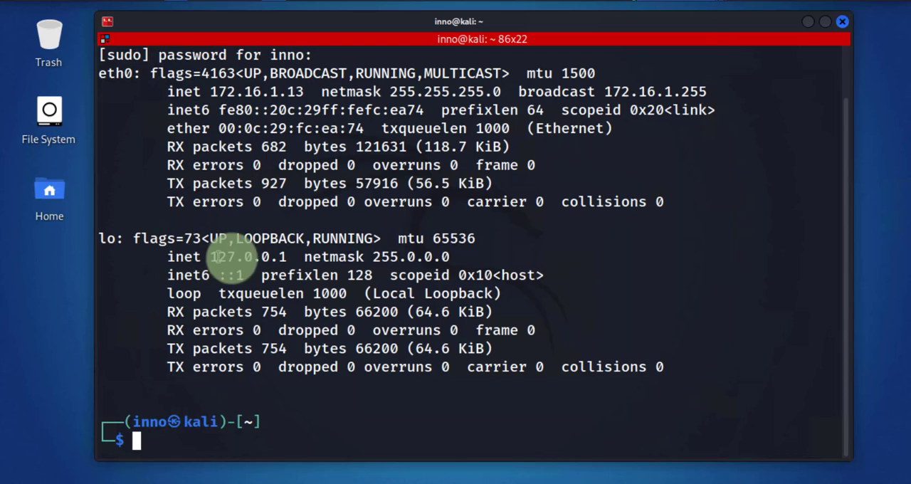
pyautogui.doubleClick(244, 257)
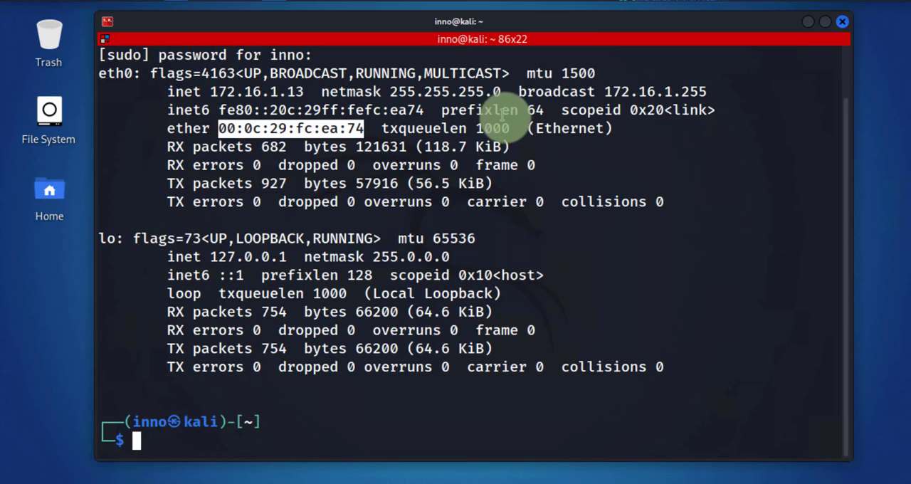
pyautogui.moveTo(466, 207)
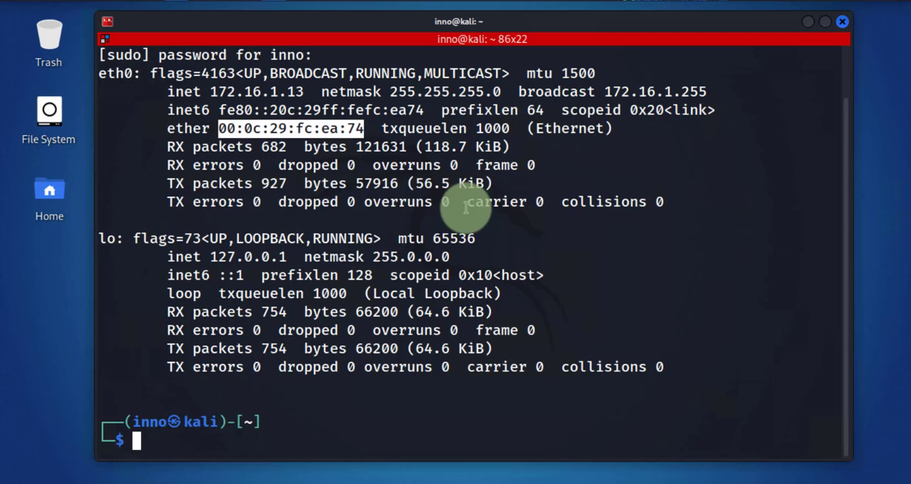
pyautogui.moveTo(283, 275)
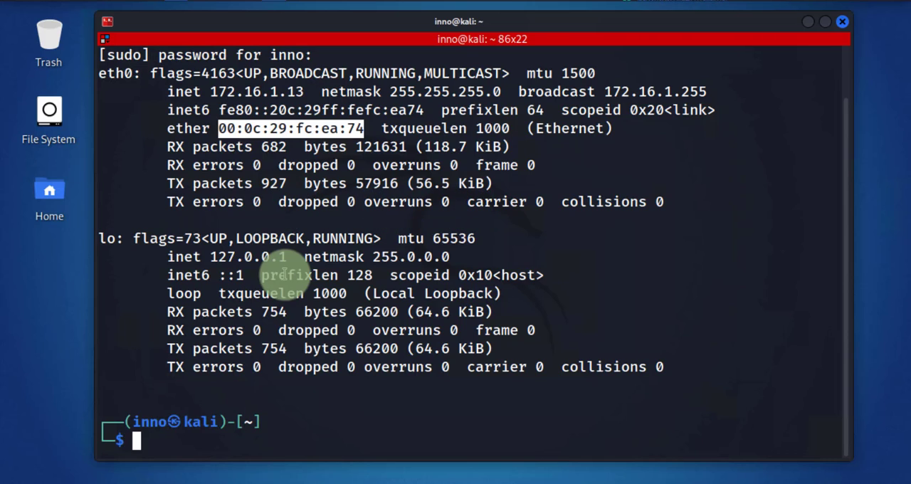
pyautogui.moveTo(904, 315)
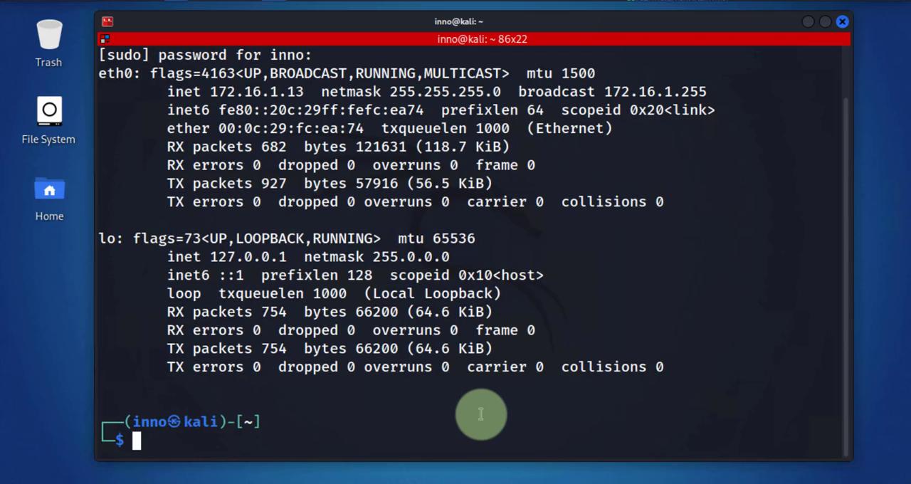
# Run sudo ifconfig eth0 to show only eth0's IP, netmask and MAC.
pyautogui.write('sudo ifconfig')
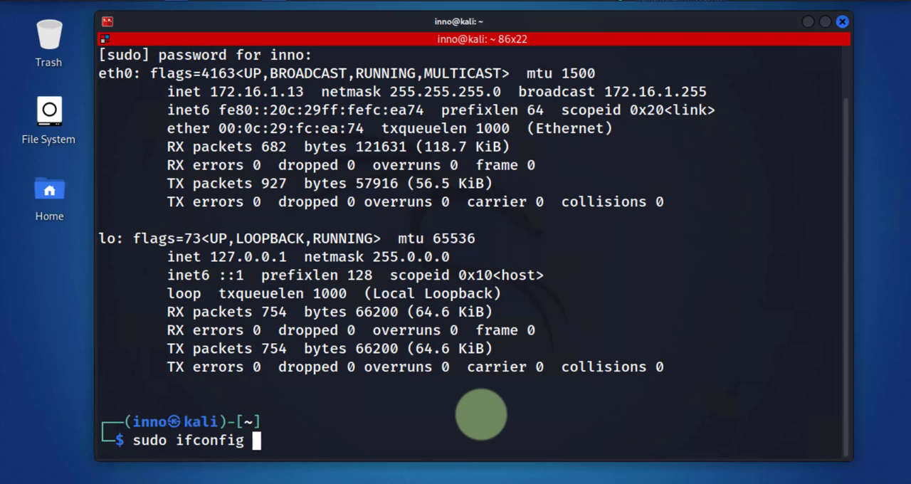
pyautogui.moveTo(128, 78)
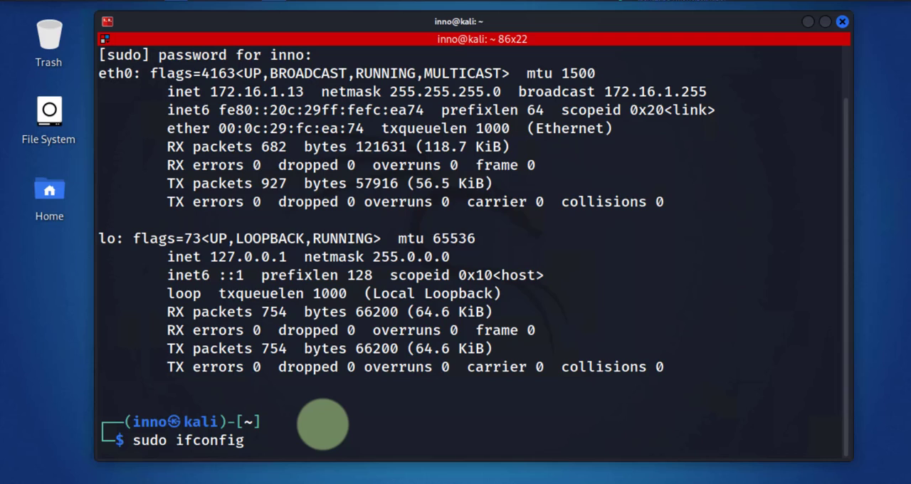
pyautogui.write('eth0')
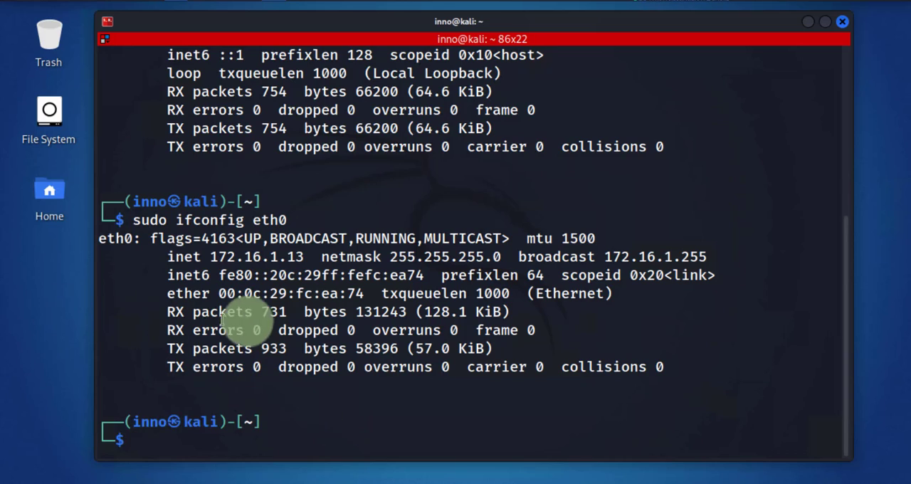
pyautogui.moveTo(277, 295)
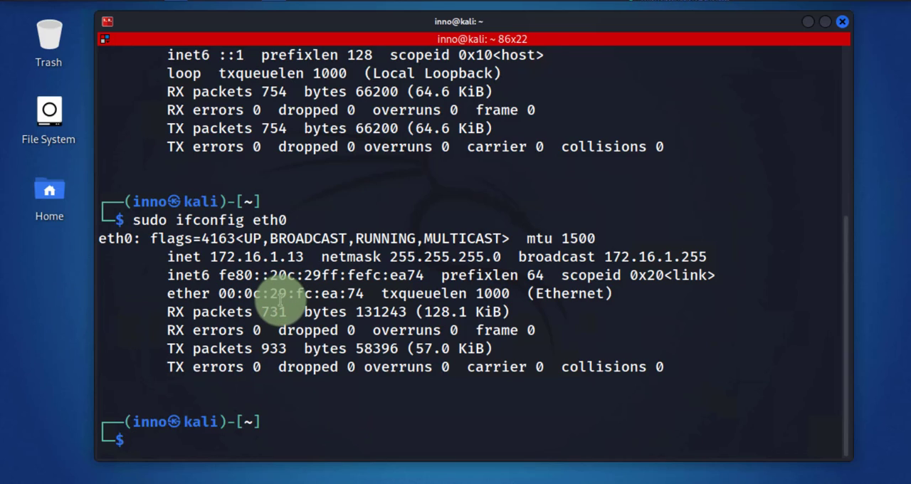
pyautogui.moveTo(312, 431)
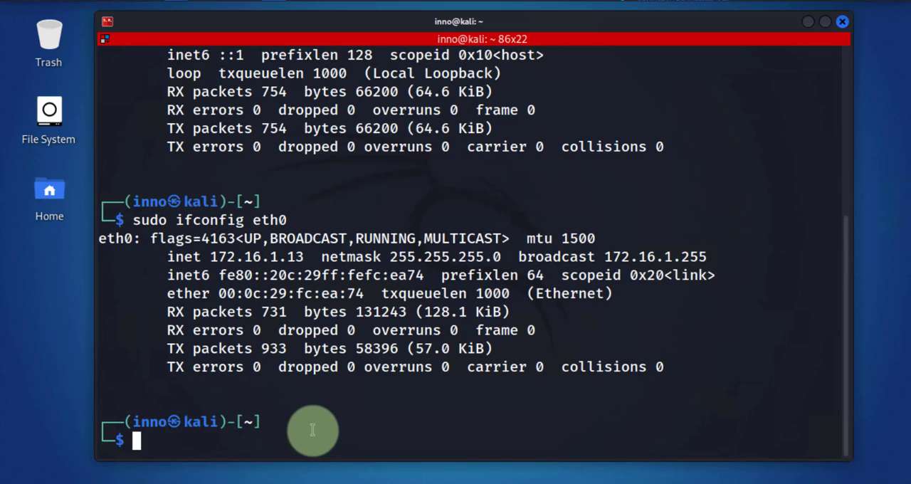
# Run ip addr and highlight eth0's address 172.16.1.13/24.
pyautogui.write('ip')
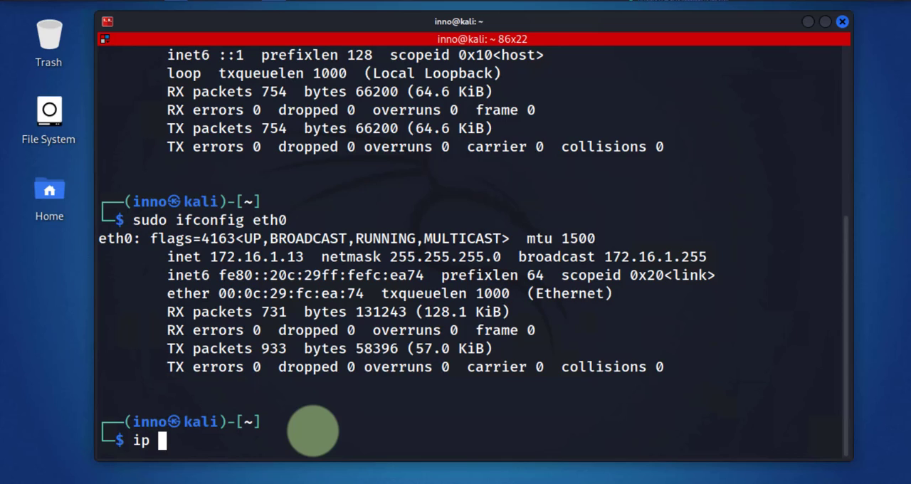
pyautogui.write('addr')
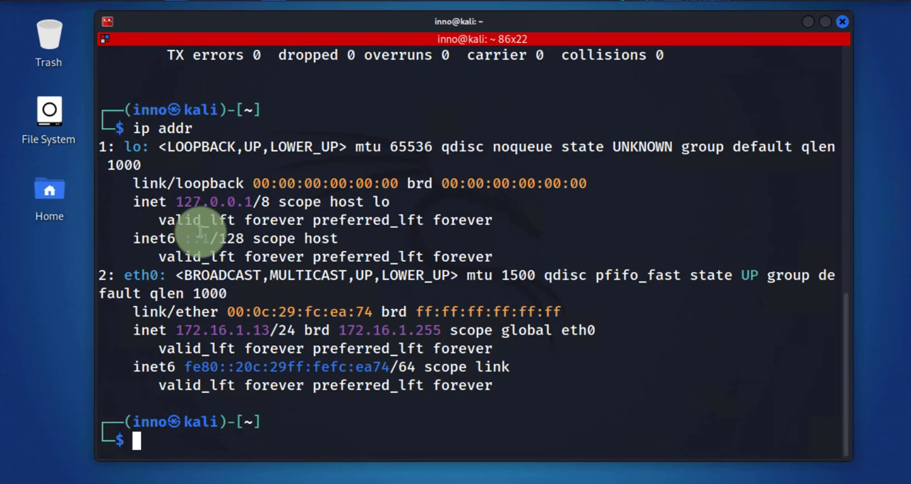
pyautogui.doubleClick(207, 201)
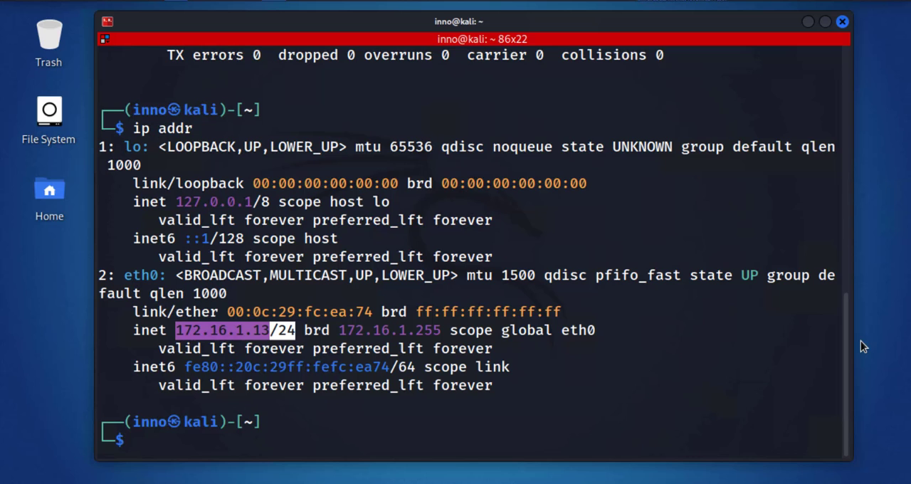
# Run ip link show and highlight eth0's link/ether MAC address.
pyautogui.write('ip')
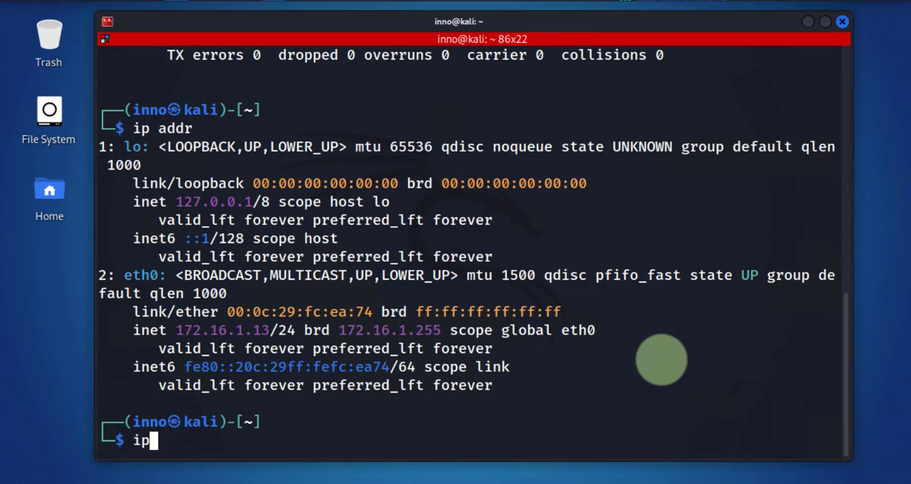
pyautogui.write('link show')
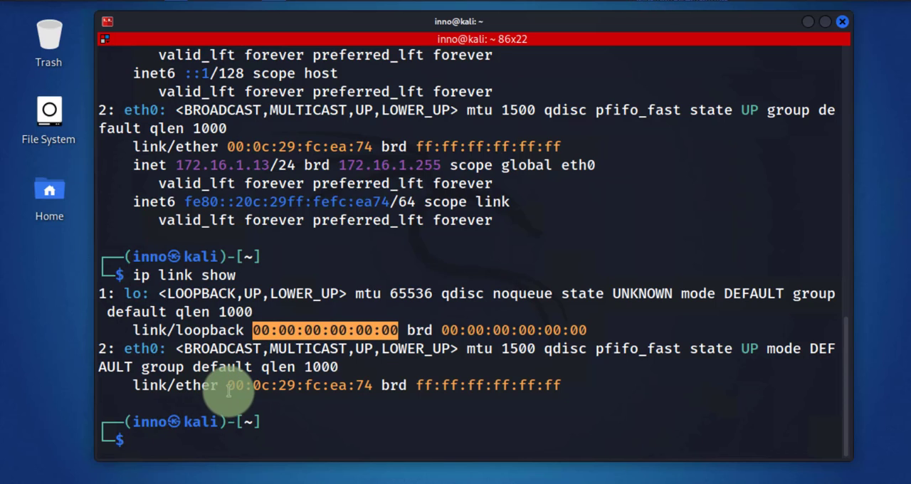
pyautogui.doubleClick(298, 385)
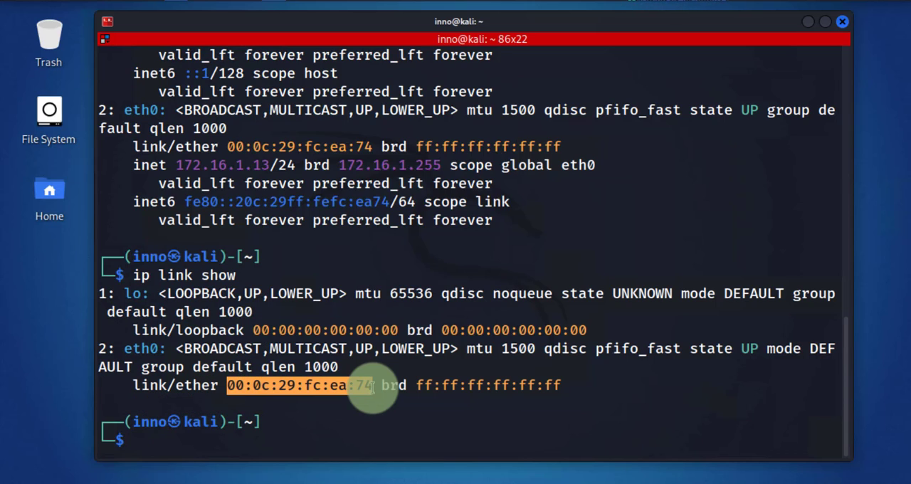
pyautogui.moveTo(470, 303)
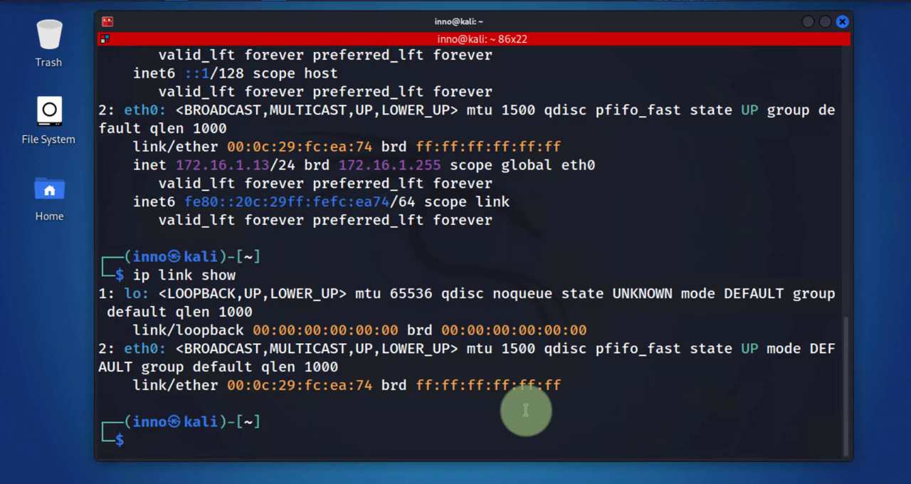
# Run ip link show eth0 to list only eth0's link details.
pyautogui.write('ip link show e')
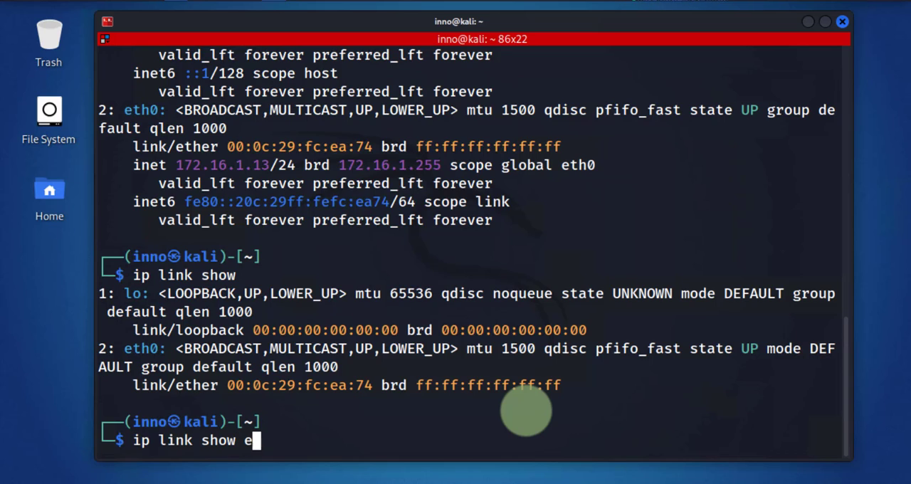
pyautogui.write('th0')
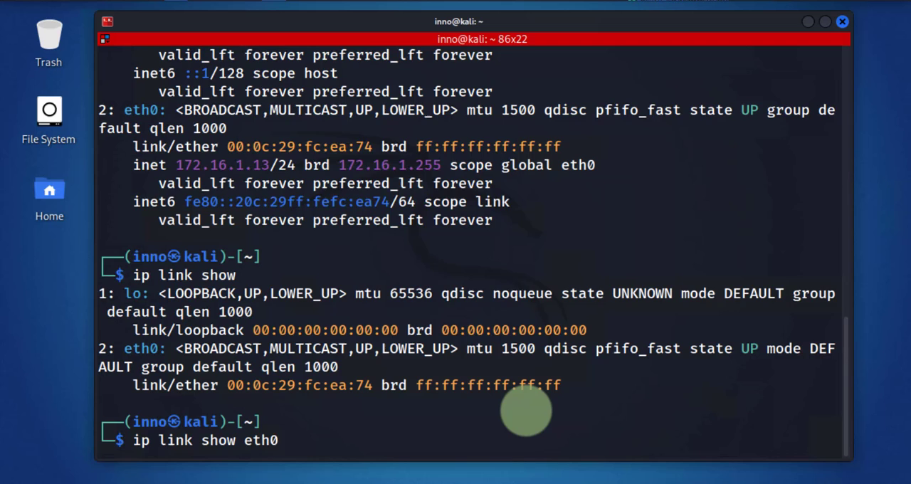
pyautogui.press('Return')
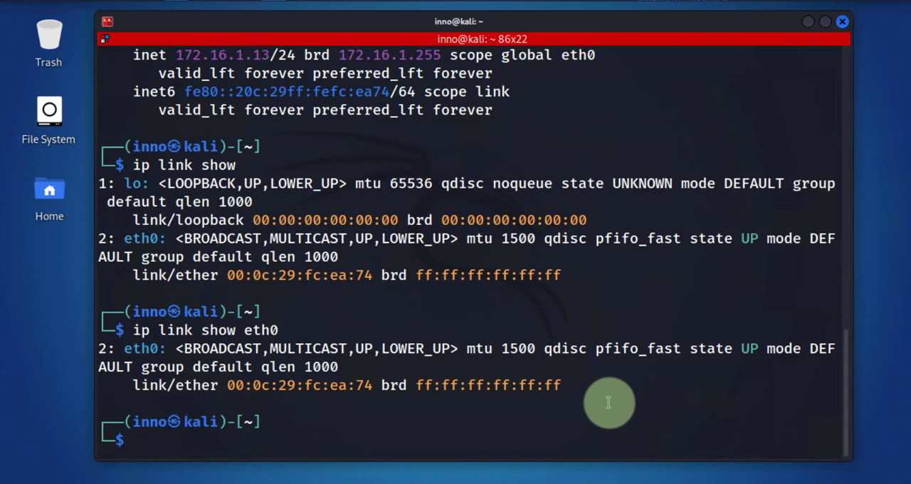
pyautogui.moveTo(331, 397)
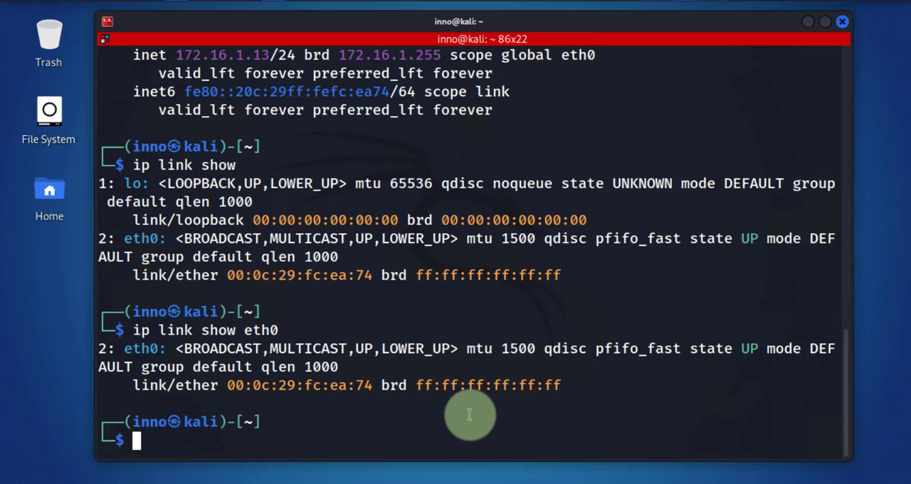
# Run ip -o link show | cut -d ' ' -f 2,20 to print interface MACs.
pyautogui.write('i')
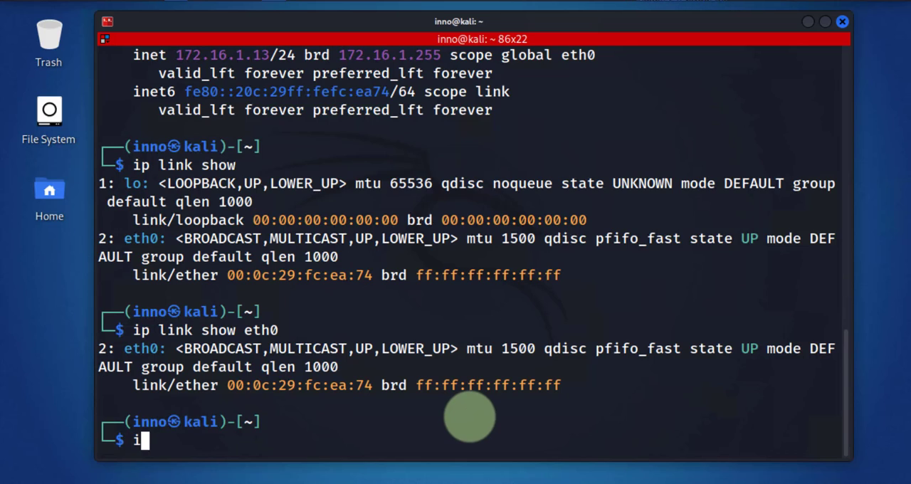
pyautogui.write('p -')
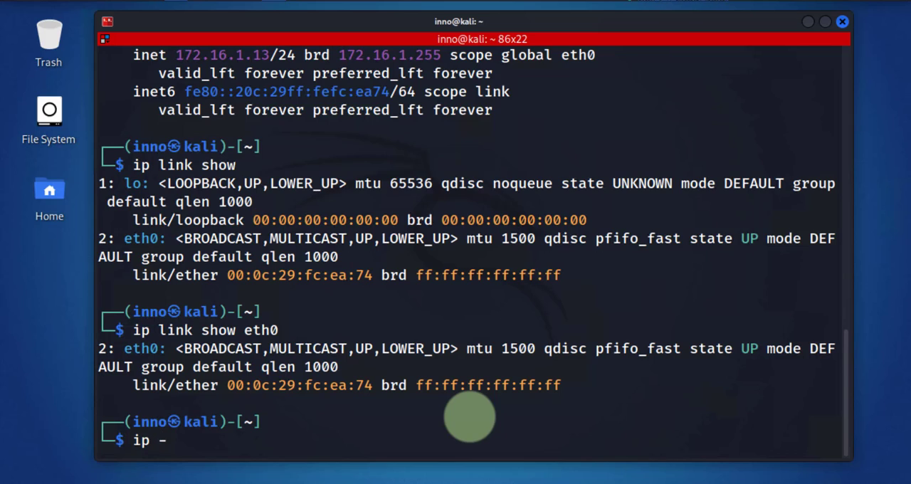
pyautogui.write('o link')
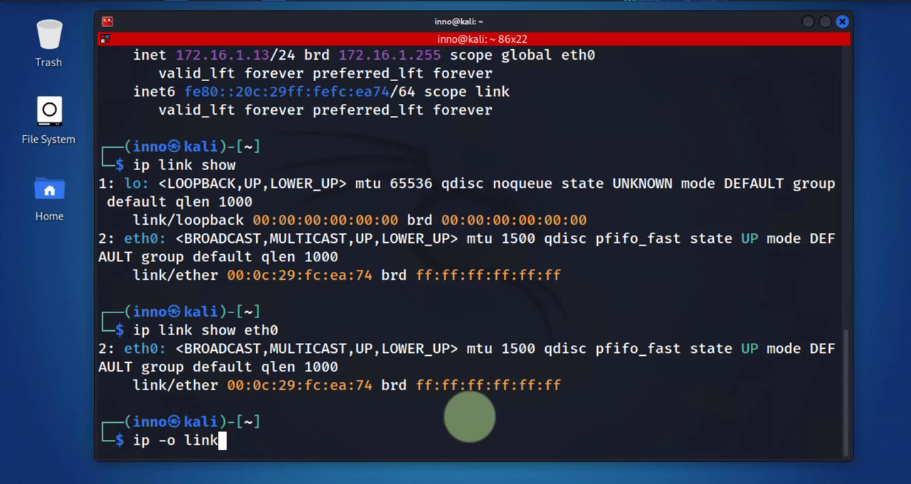
pyautogui.write('show |cut')
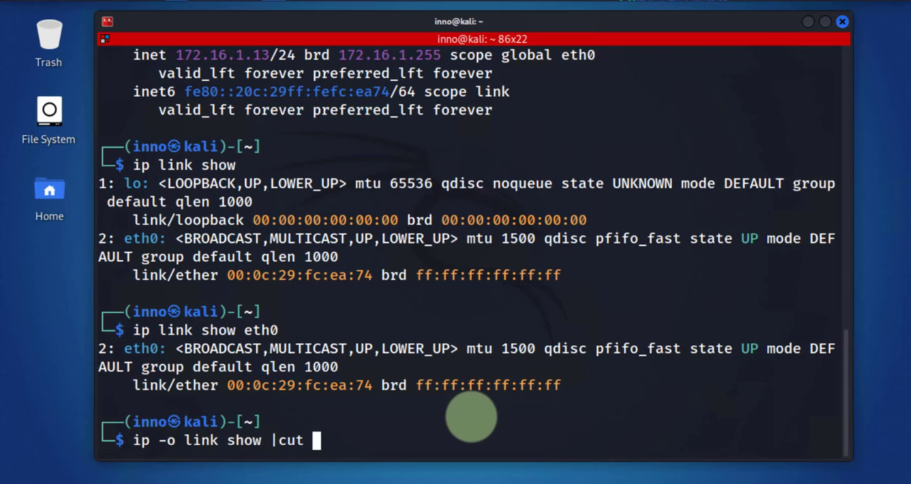
pyautogui.write("-d ' '")
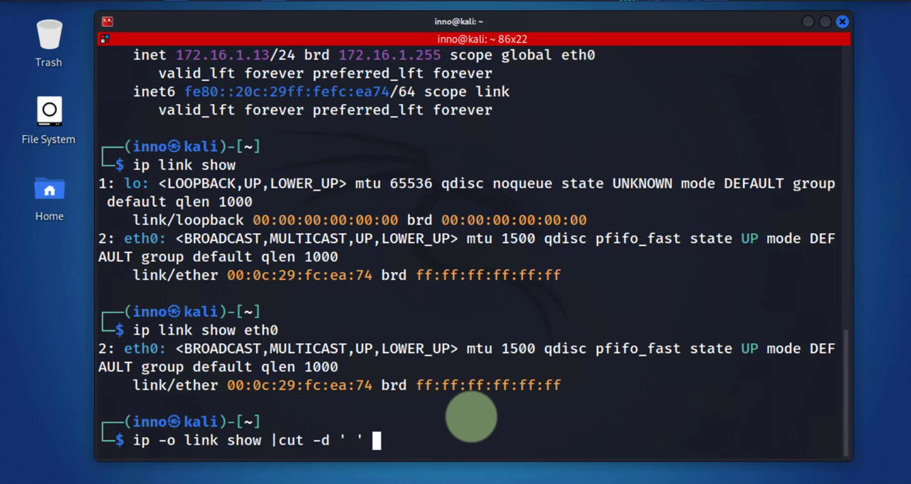
pyautogui.write('-f 2,20')
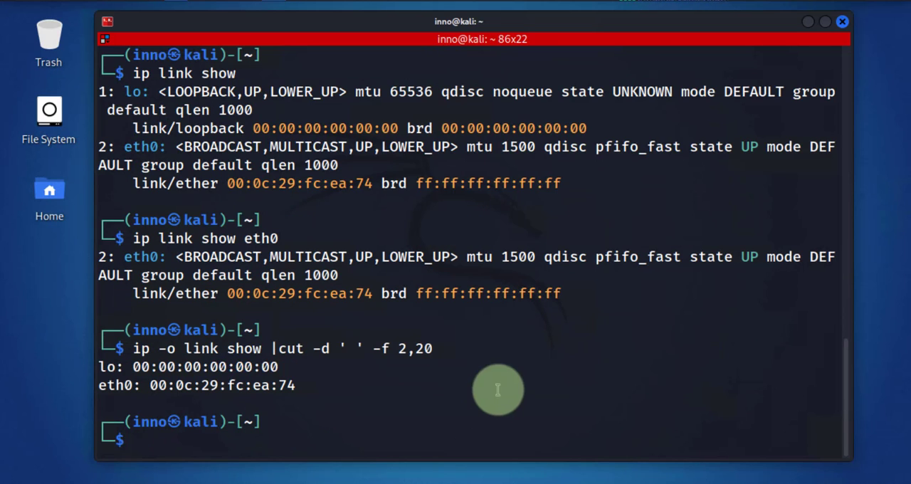
pyautogui.moveTo(907, 299)
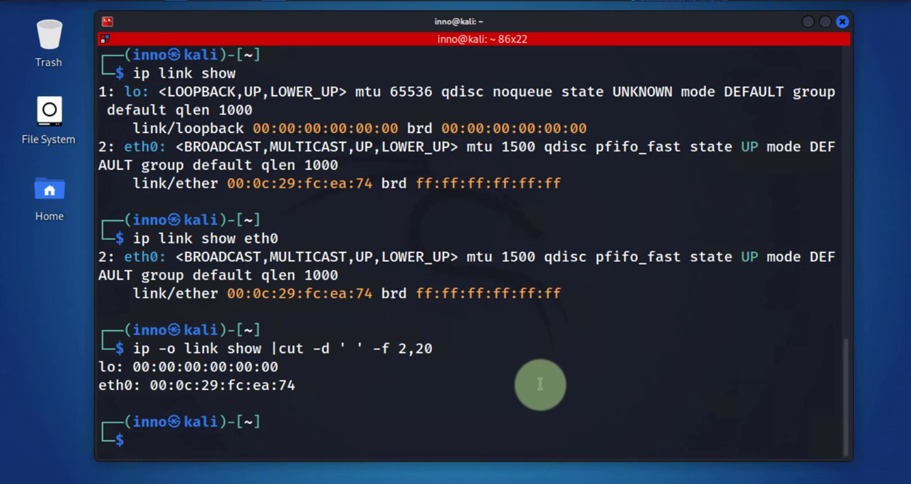
pyautogui.moveTo(547, 344)
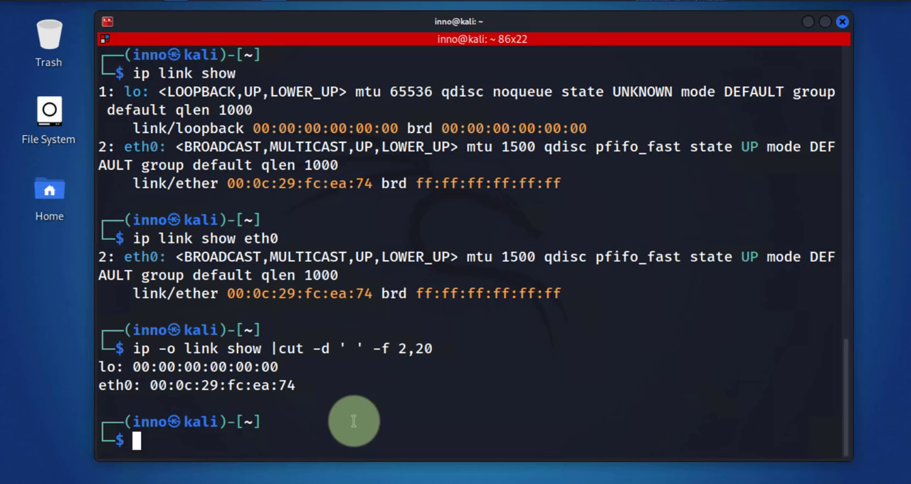
# Split the terminal horizontally and run ip a show eth0 in the lower pane.
pyautogui.rightClick(354, 421)
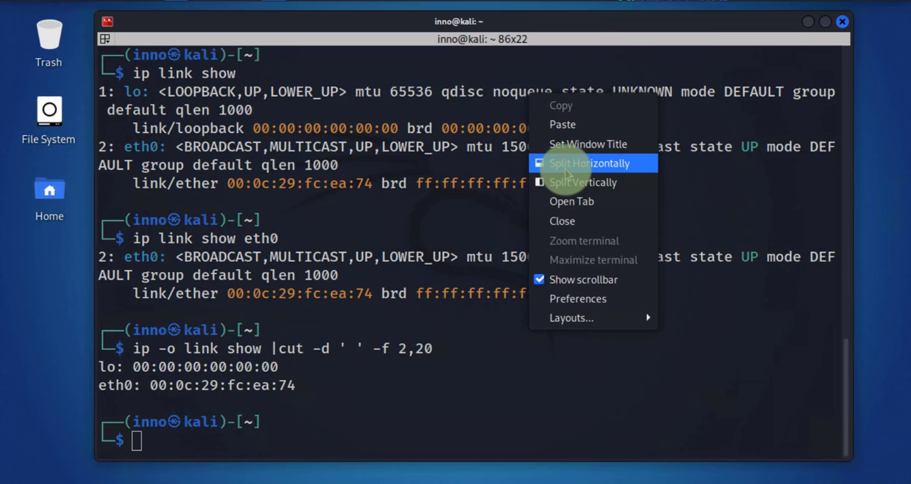
pyautogui.moveTo(575, 144)
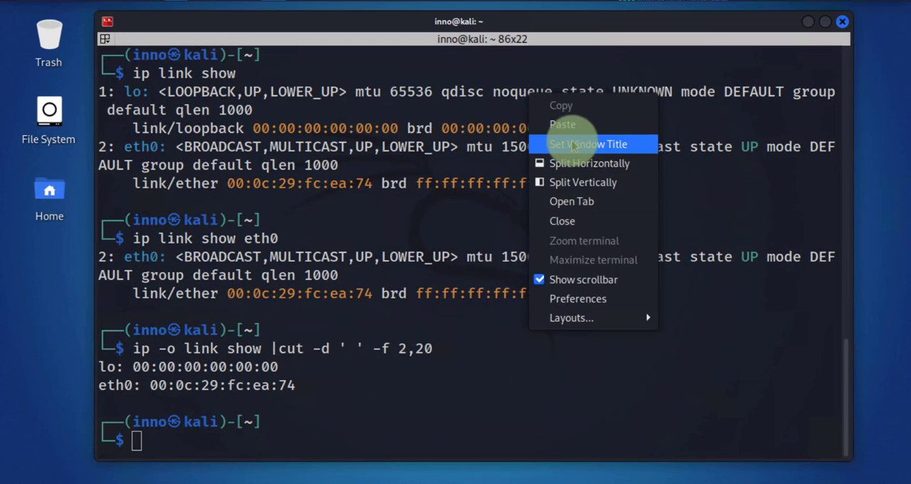
pyautogui.moveTo(583, 182)
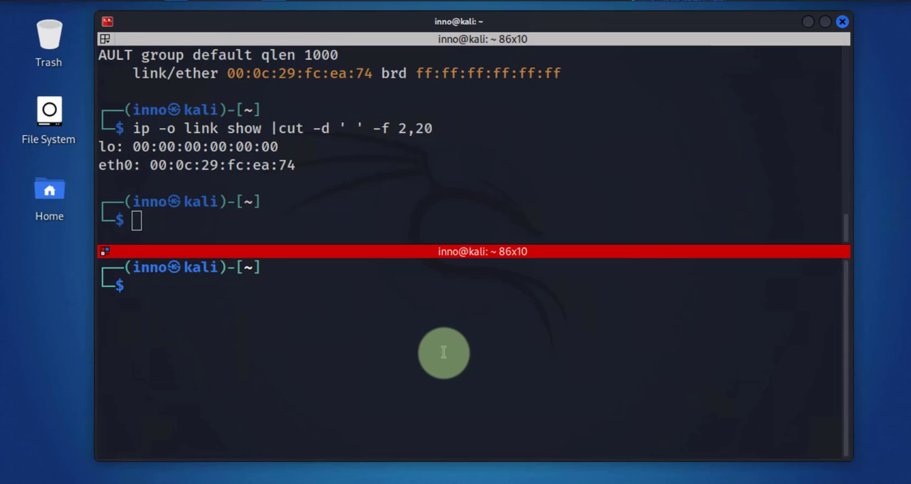
pyautogui.write('ip')
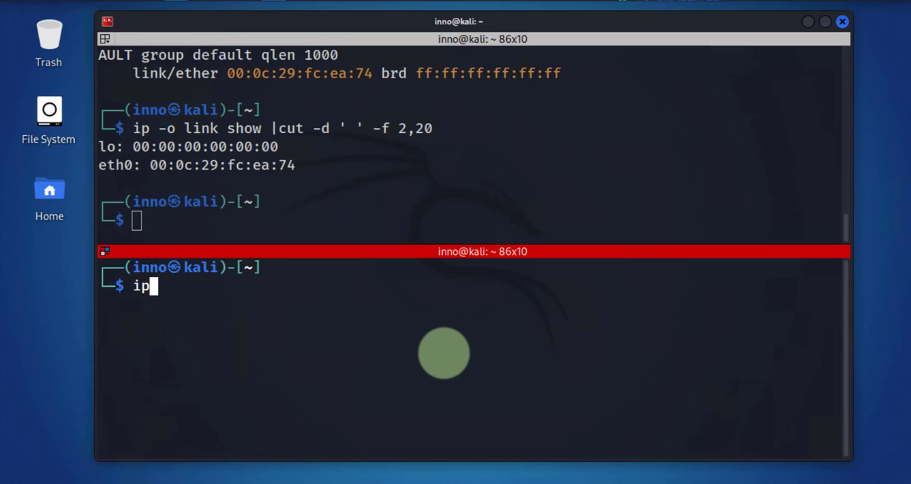
pyautogui.press('Return')
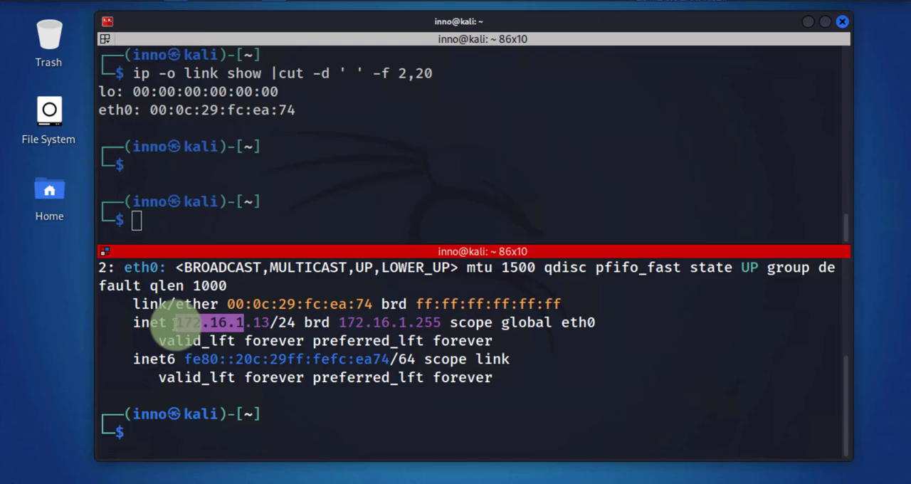
# Run nmap -sn 172.16.1.0/24, finding 172.16.1.4, 172.16.1.10 and 172.16.1.13 up.
pyautogui.write('na')
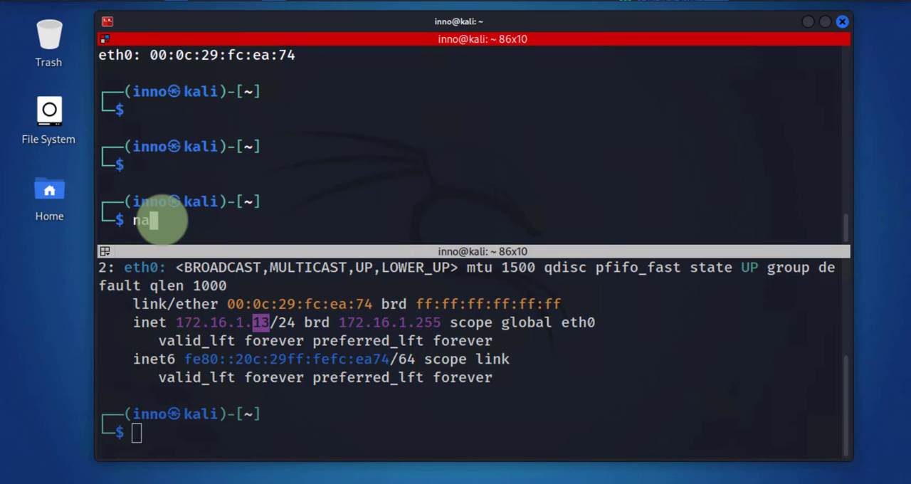
pyautogui.write('map')
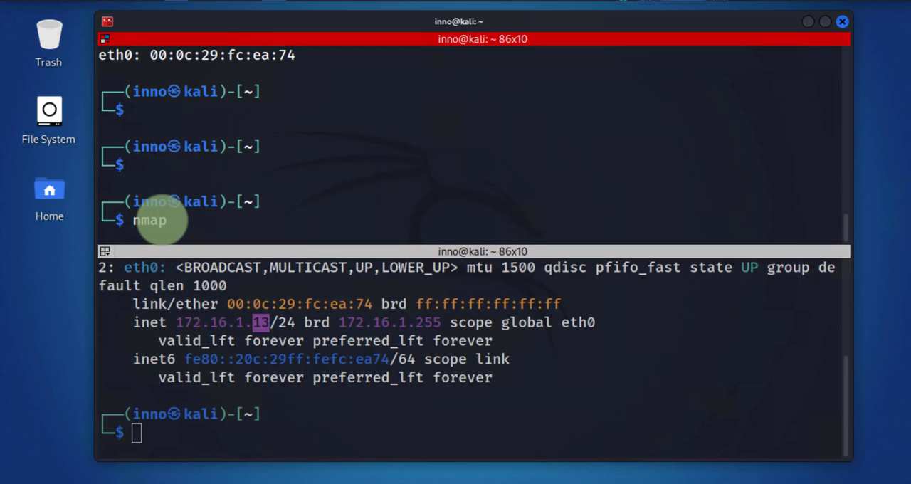
pyautogui.write('-')
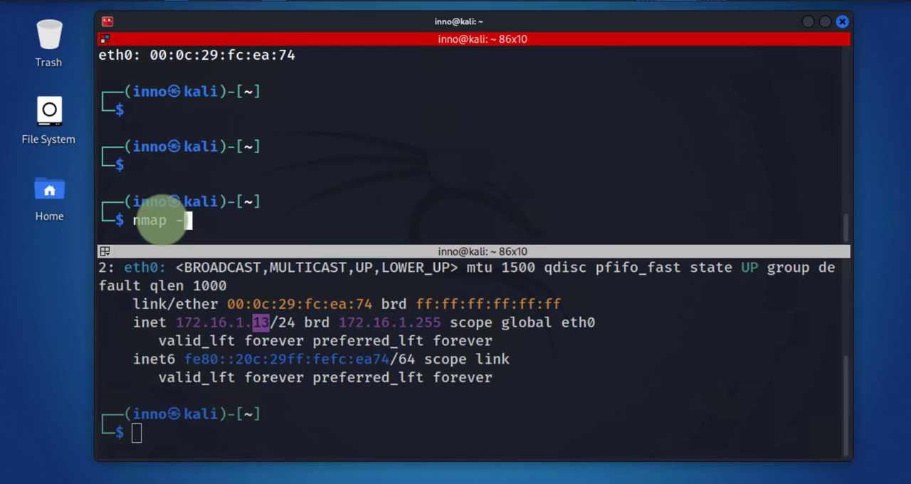
pyautogui.write('sn')
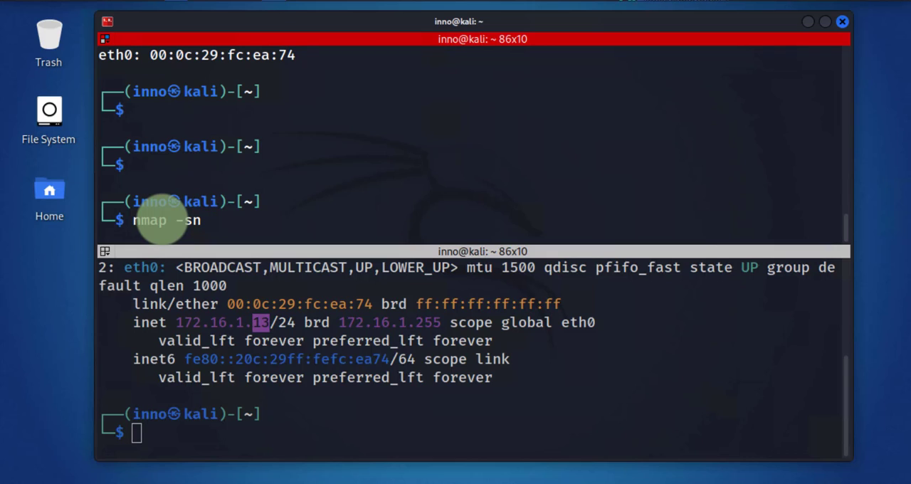
pyautogui.write('172.16.1')
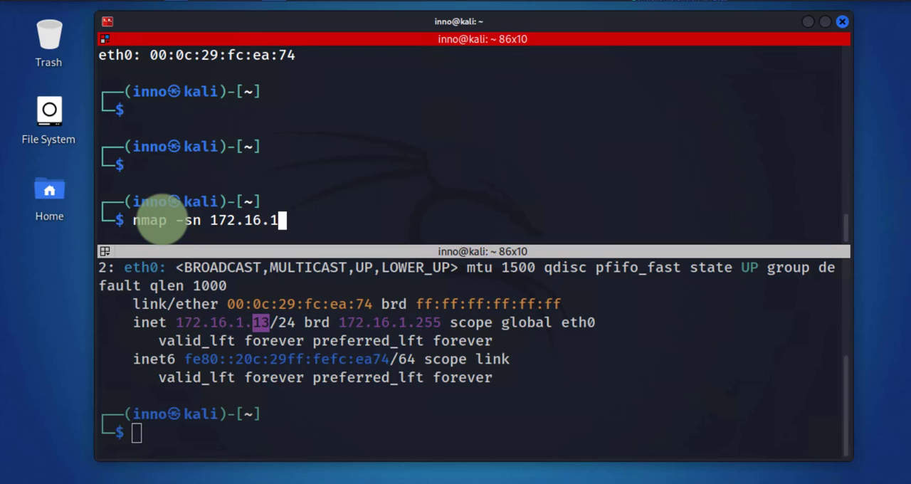
pyautogui.write('.0')
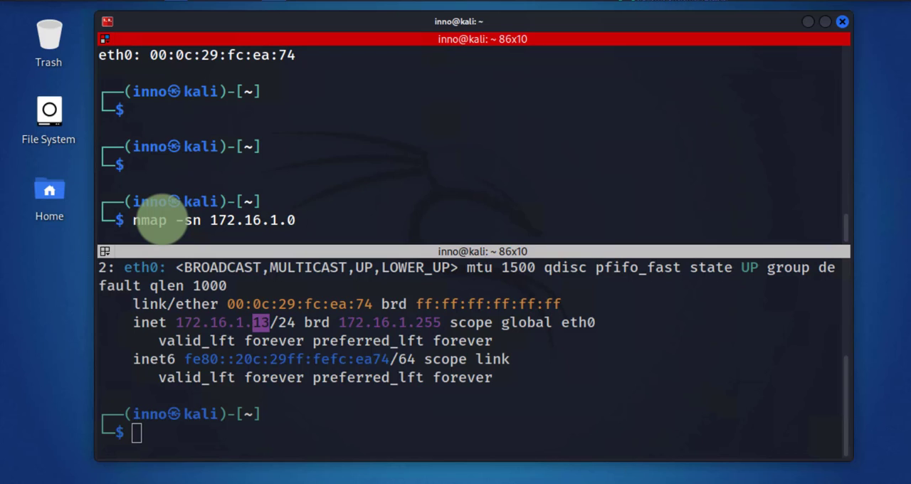
pyautogui.write('/24')
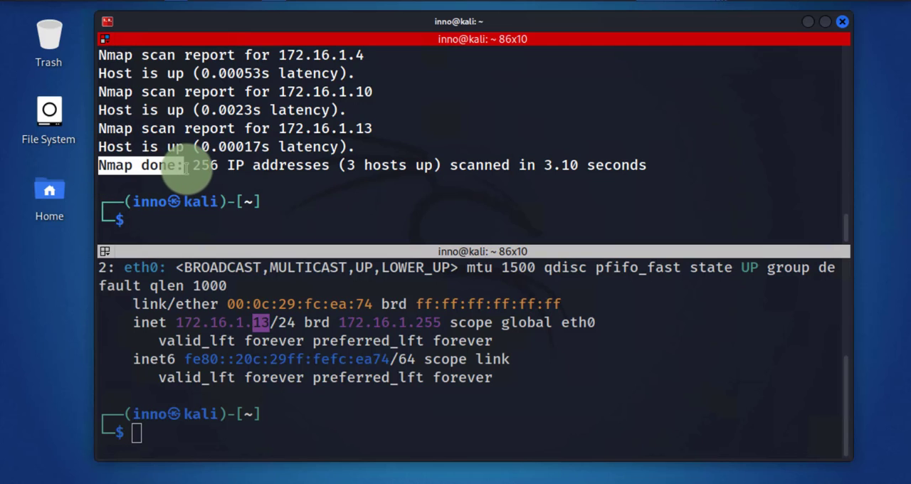
pyautogui.doubleClick(204, 164)
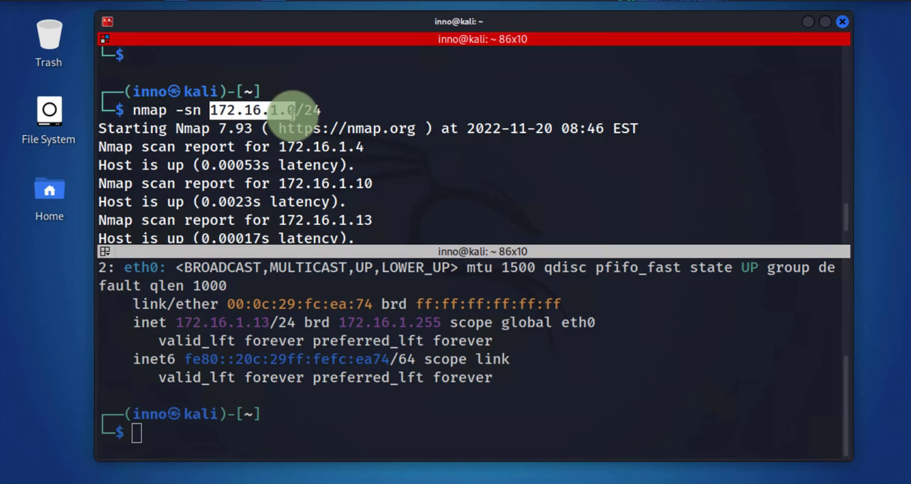
pyautogui.scroll(-3)
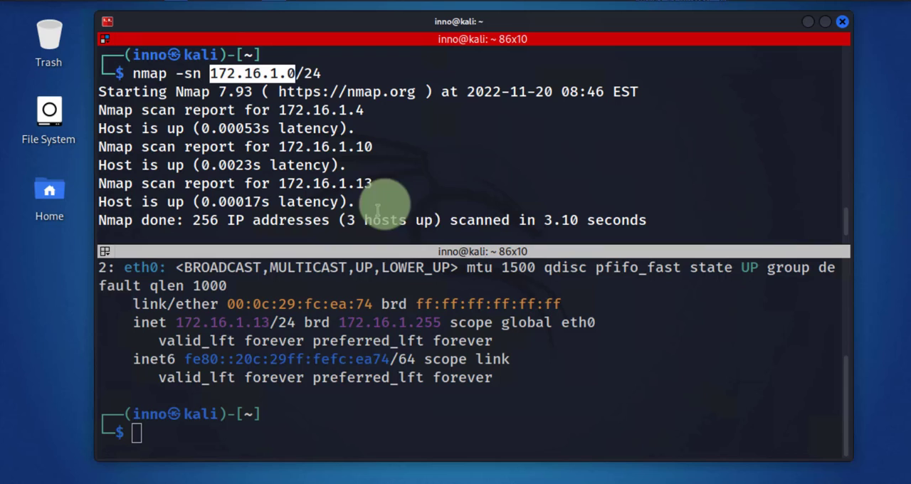
pyautogui.moveTo(332, 117)
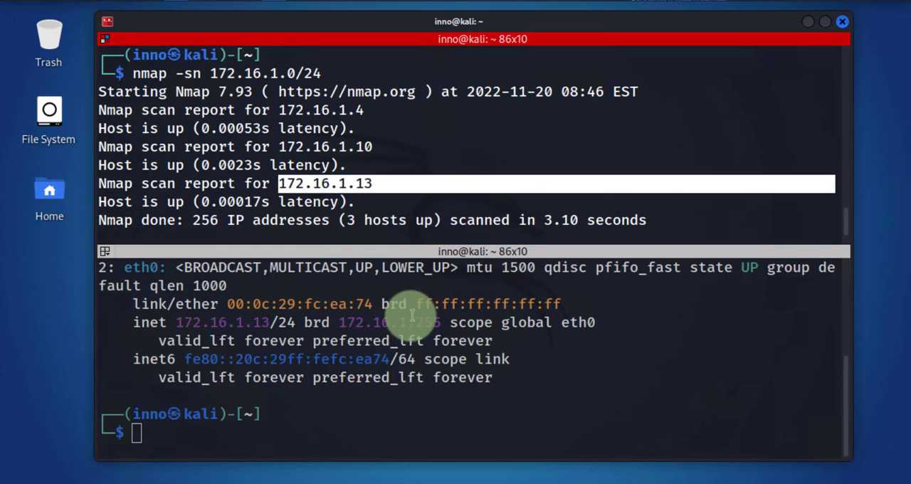
pyautogui.moveTo(822, 207)
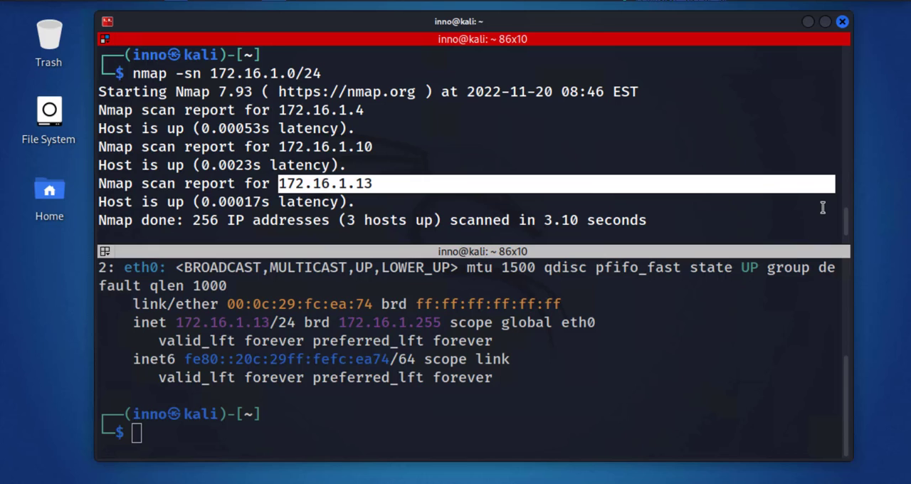